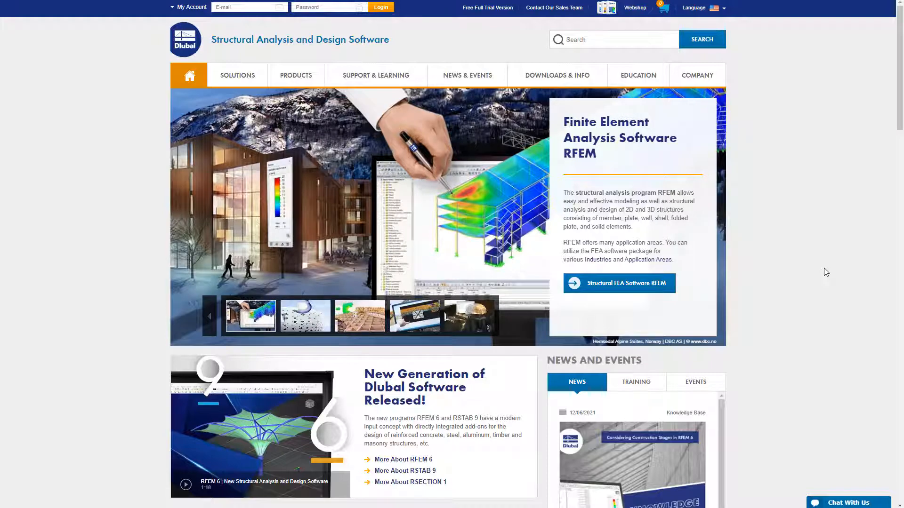
# - Go to the RFEM 6 product page via Products and review its contents
pyautogui.click(295, 75)
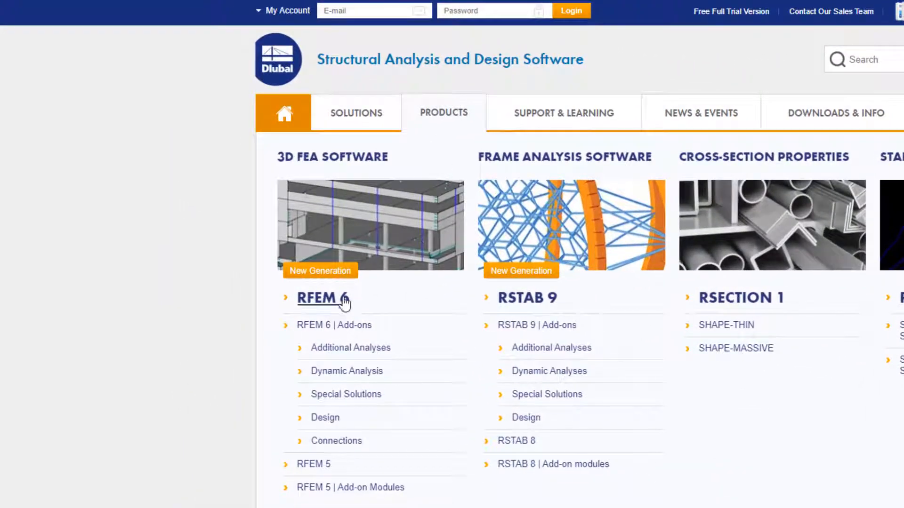
pyautogui.click(317, 298)
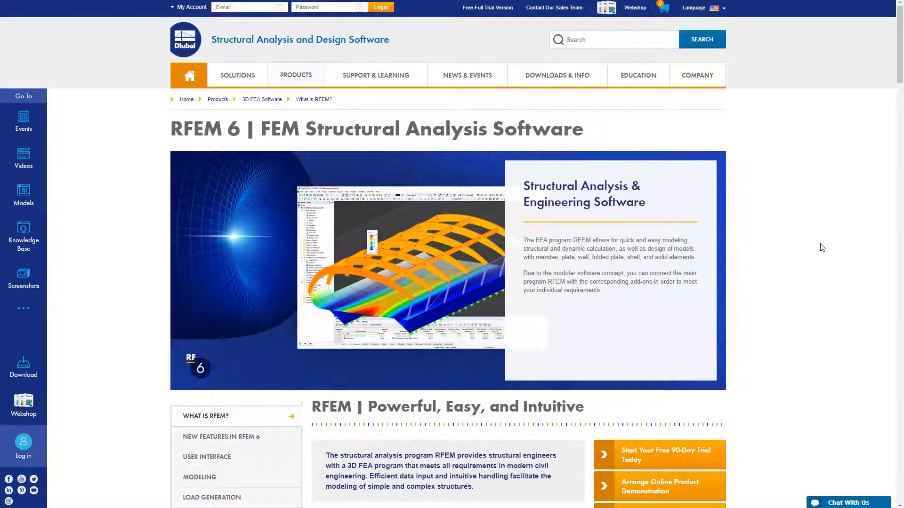
pyautogui.scroll(-3)
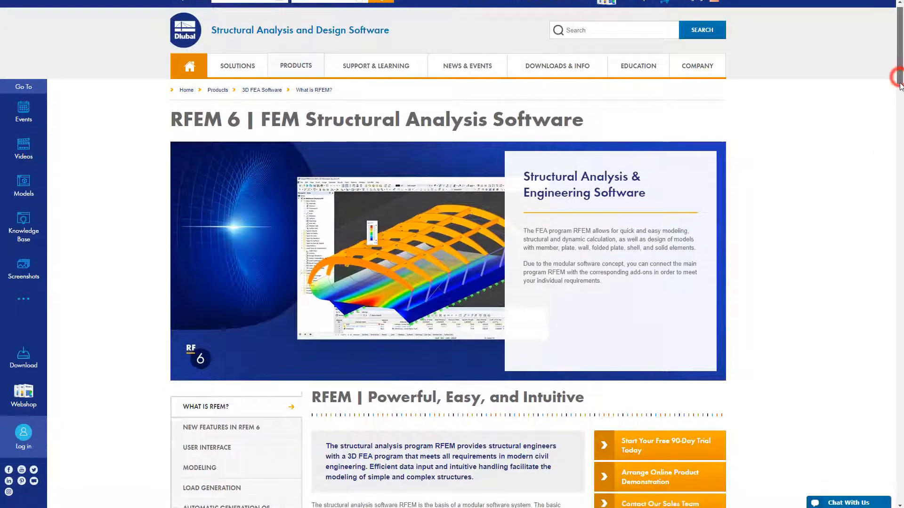
pyautogui.scroll(-3)
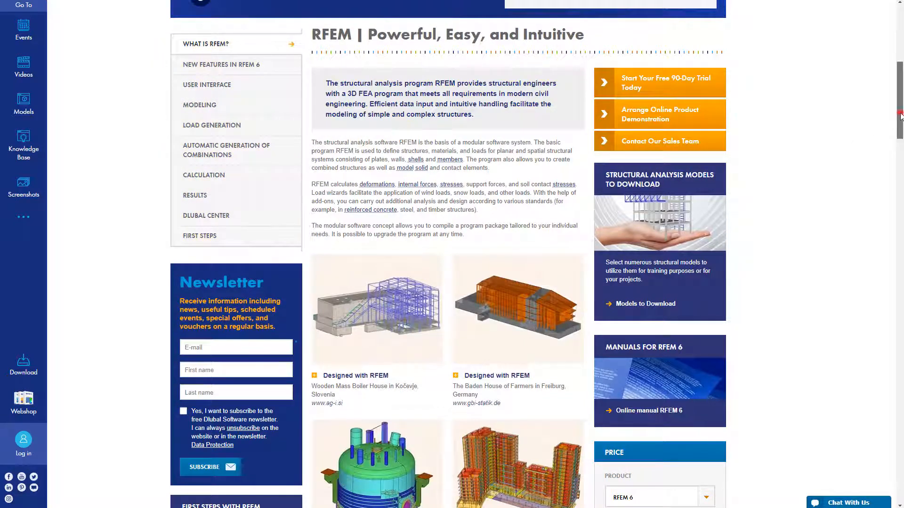
pyautogui.scroll(-3)
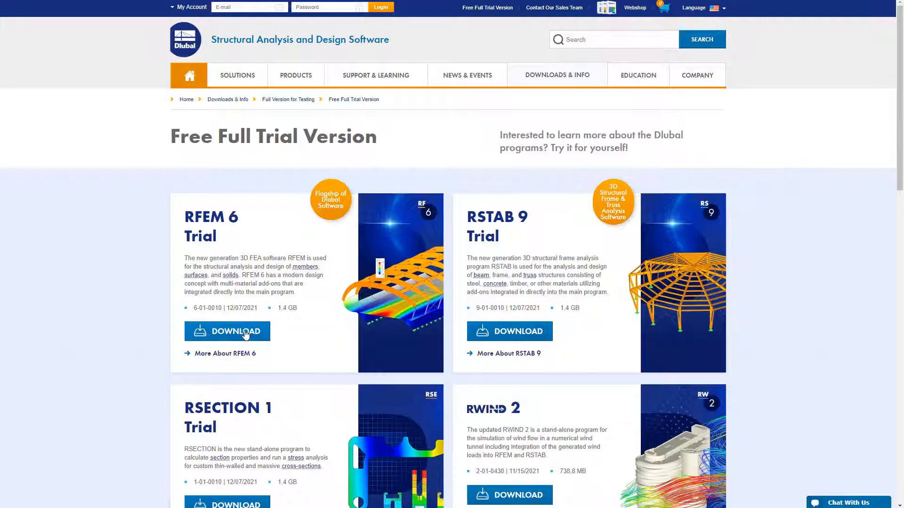
# - Start the RFEM 6 trial download and review the contact form down to the Download Trial Version button
pyautogui.click(227, 331)
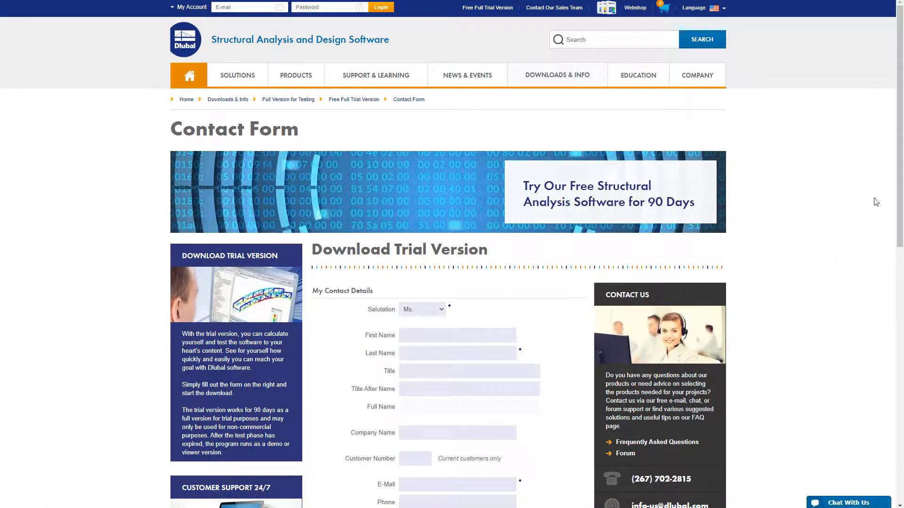
pyautogui.scroll(-3)
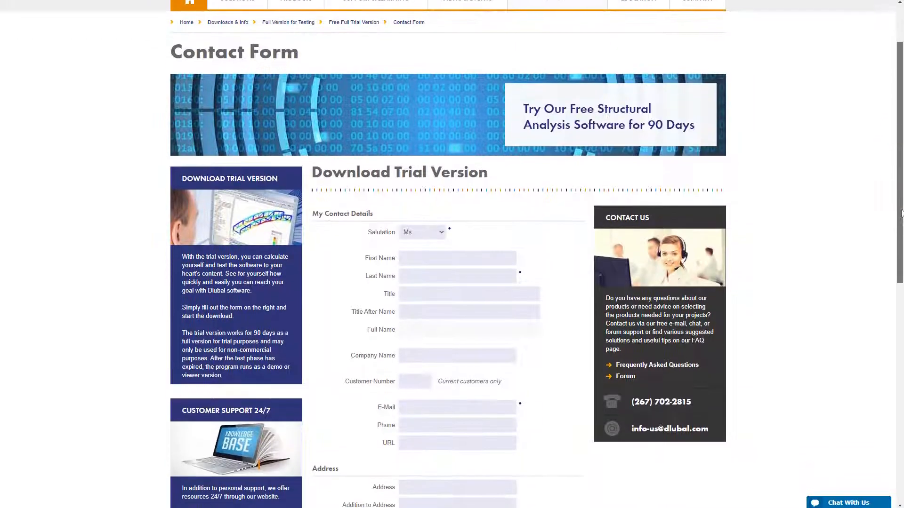
pyautogui.scroll(-3)
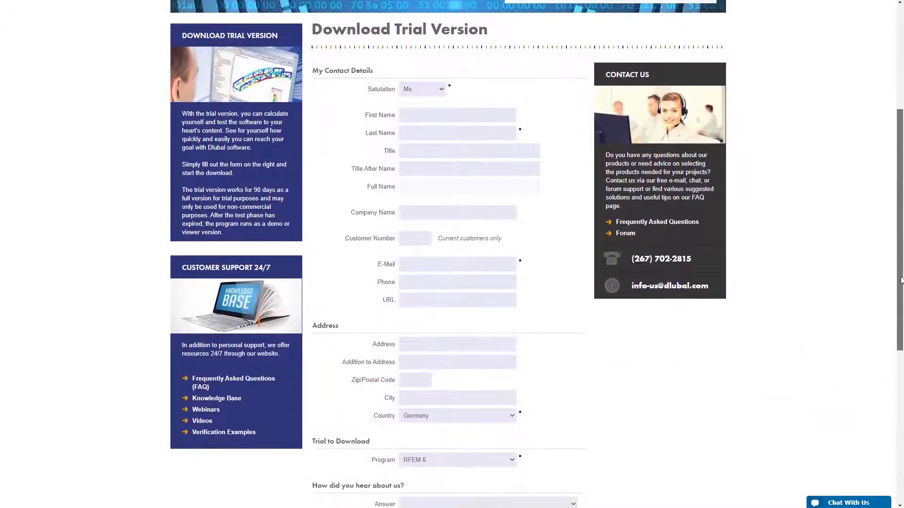
pyautogui.scroll(-3)
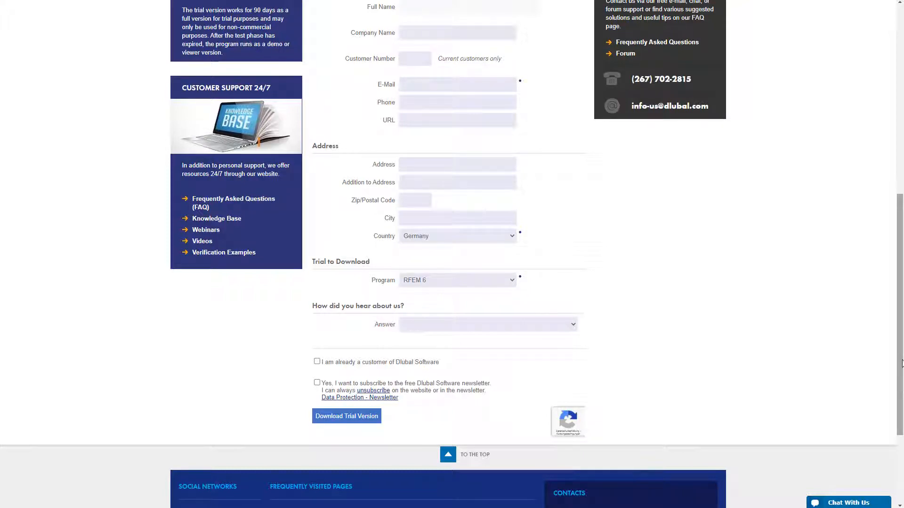
pyautogui.scroll(3)
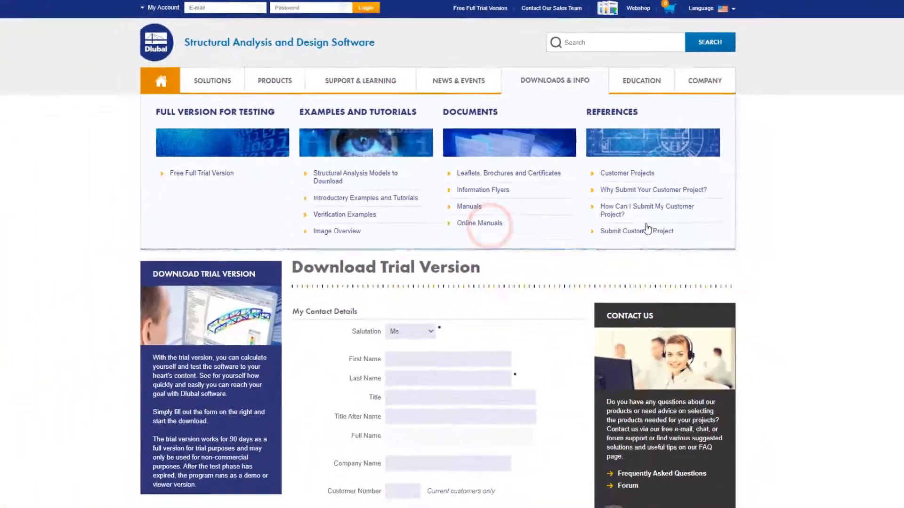
# - Reach the RFEM 6 online manual through Downloads & Info > Online Manuals
pyautogui.click(480, 223)
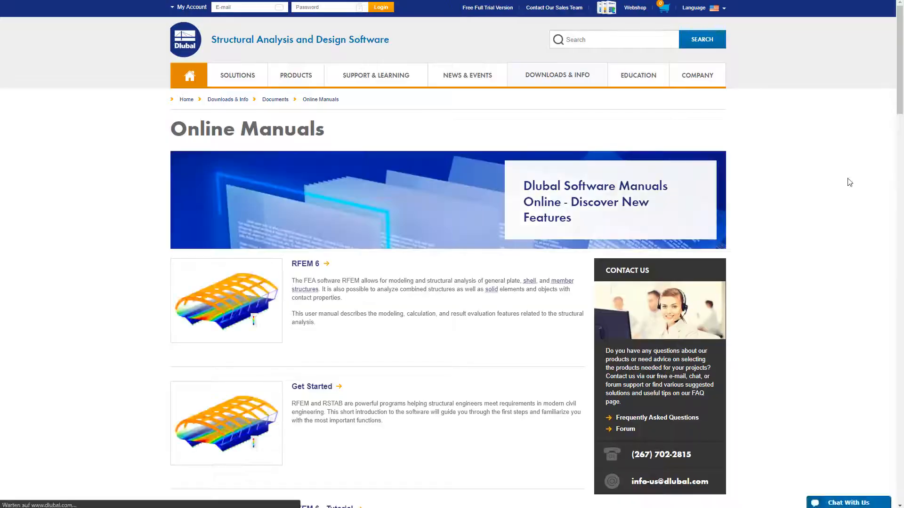
pyautogui.scroll(-3)
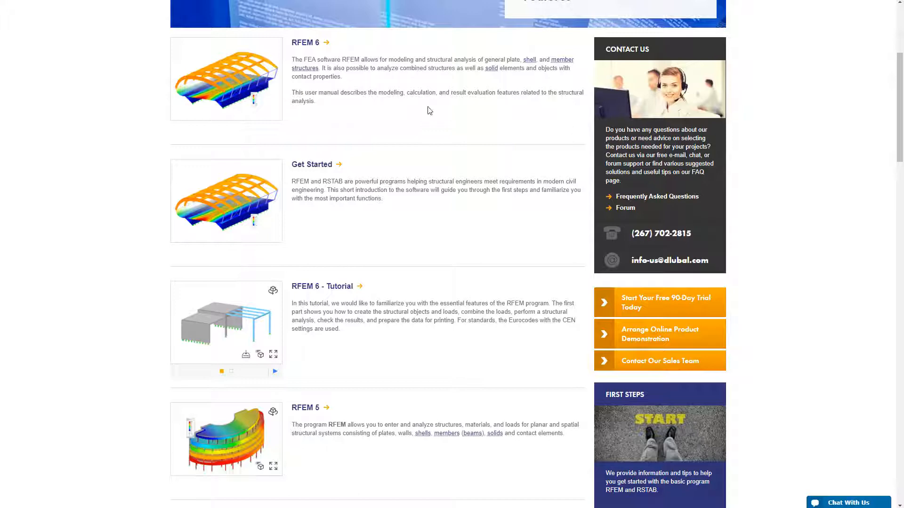
pyautogui.click(305, 42)
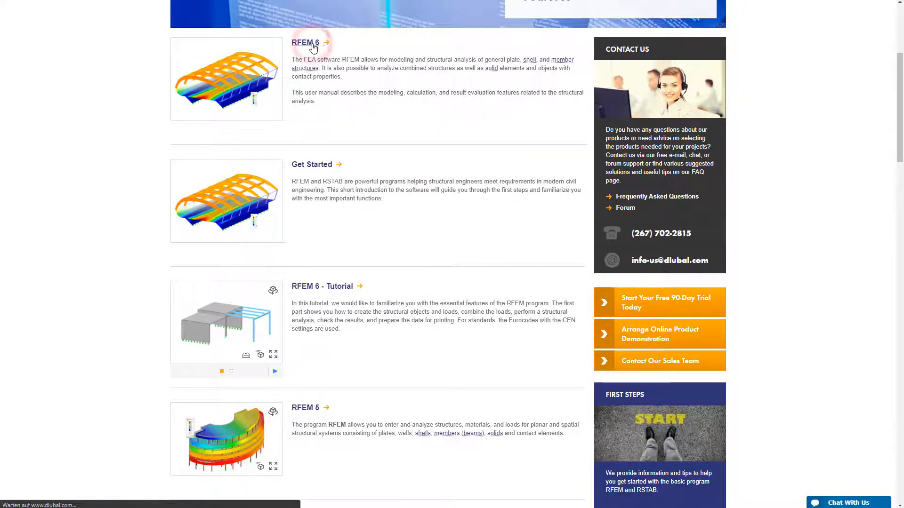
pyautogui.click(305, 42)
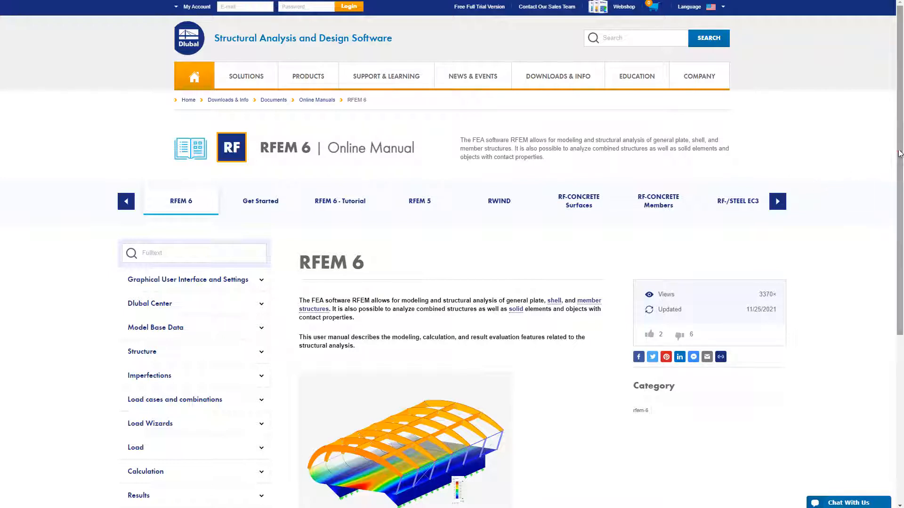
pyautogui.scroll(-3)
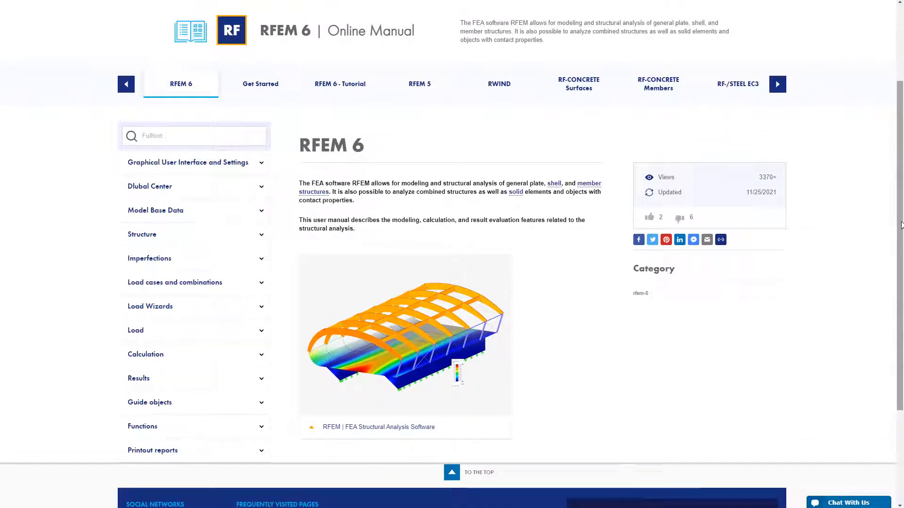
# - Expand Graphical User Interface and Settings and read the Navigator article
pyautogui.click(194, 135)
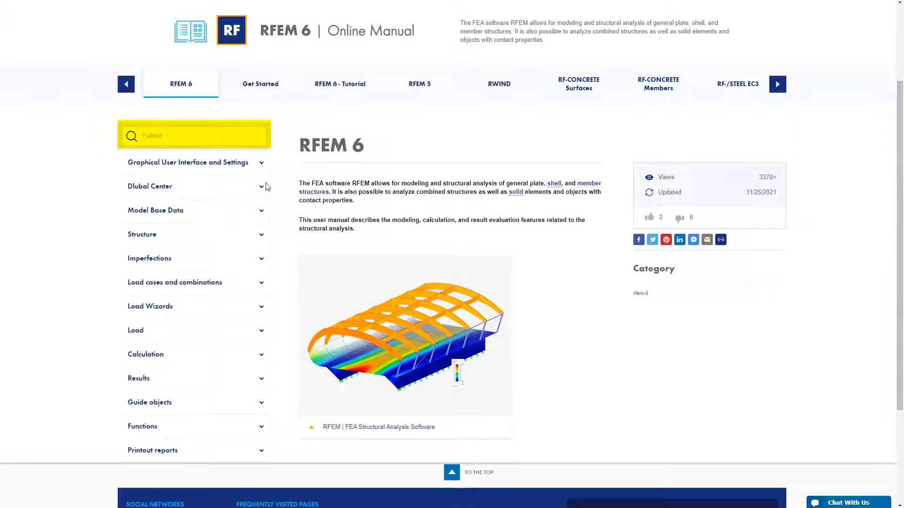
pyautogui.click(188, 162)
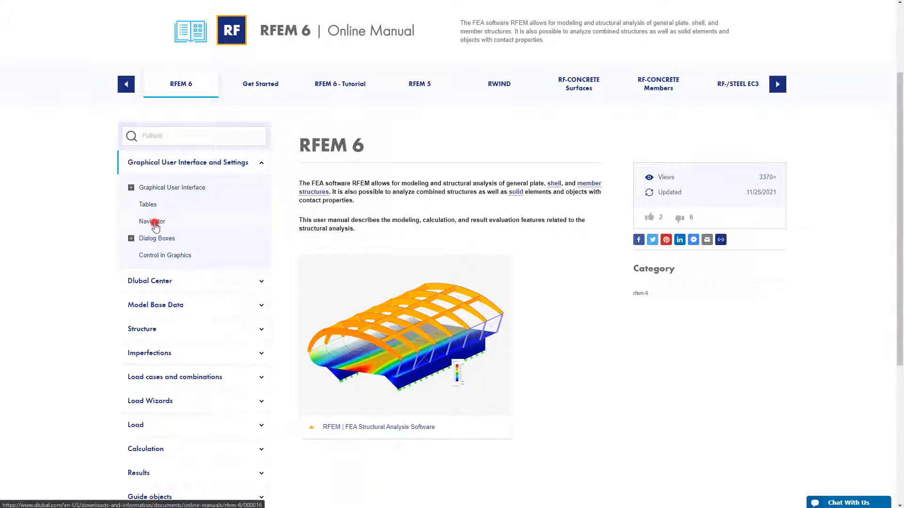
pyautogui.click(151, 222)
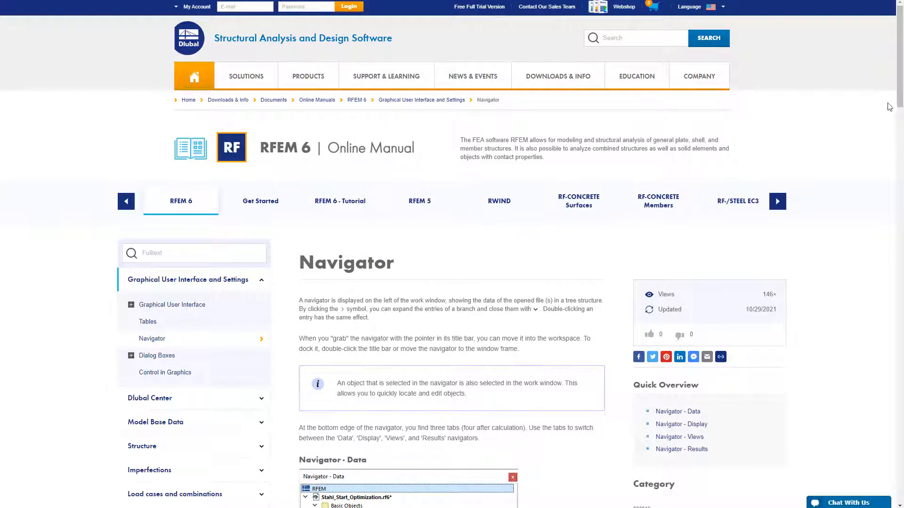
pyautogui.scroll(-3)
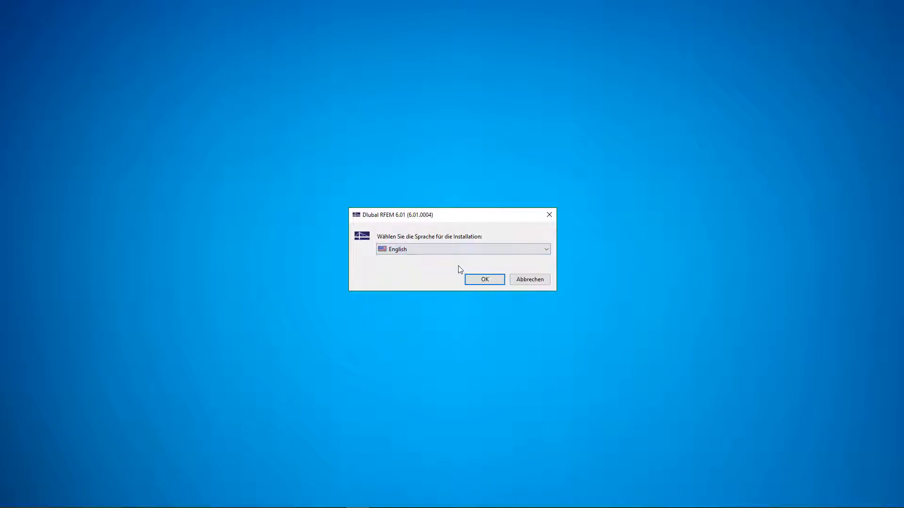
# - Choose English, accept the license agreement and keep the default program folder
pyautogui.click(484, 279)
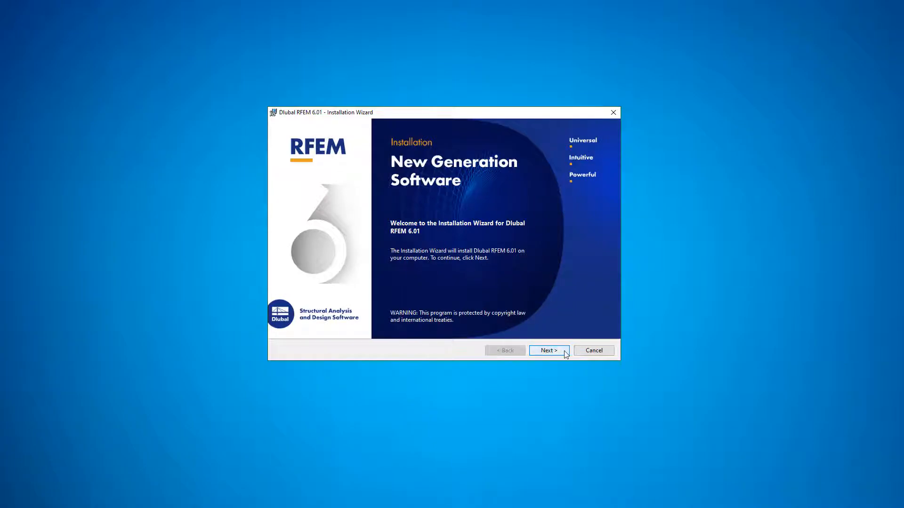
pyautogui.click(548, 350)
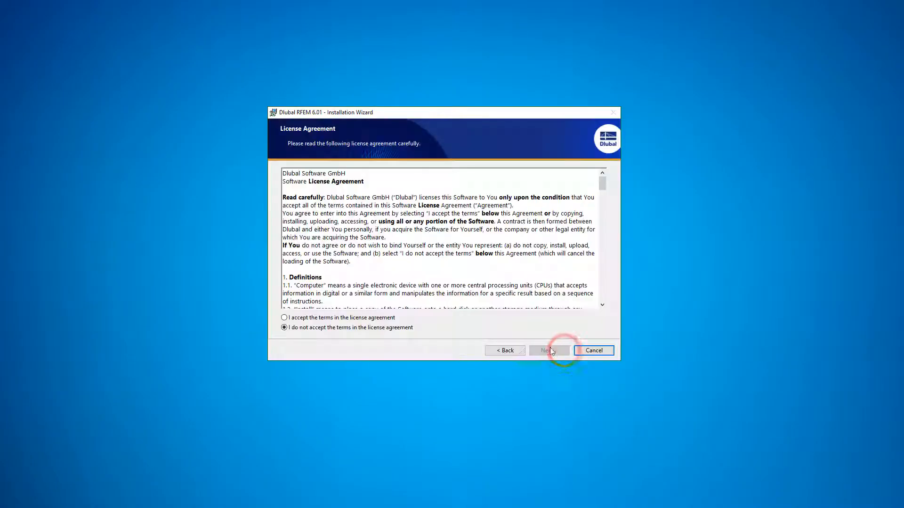
pyautogui.click(284, 318)
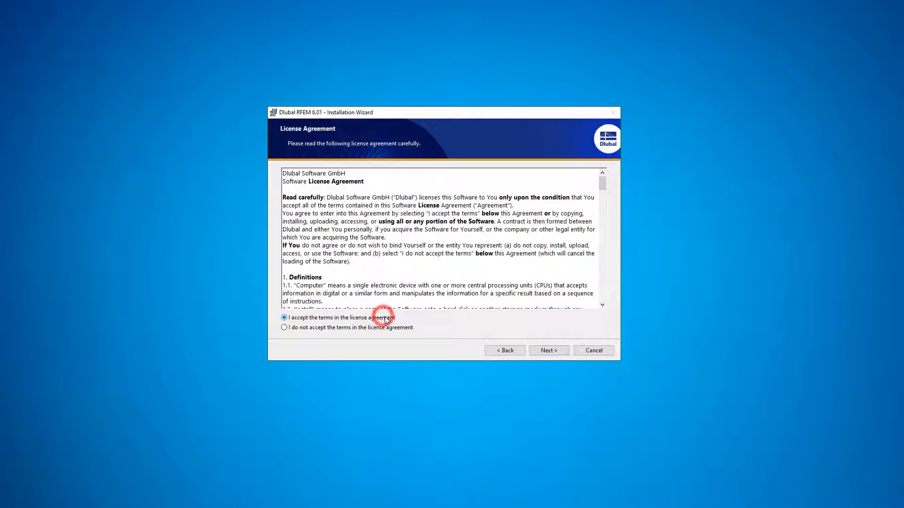
pyautogui.click(548, 351)
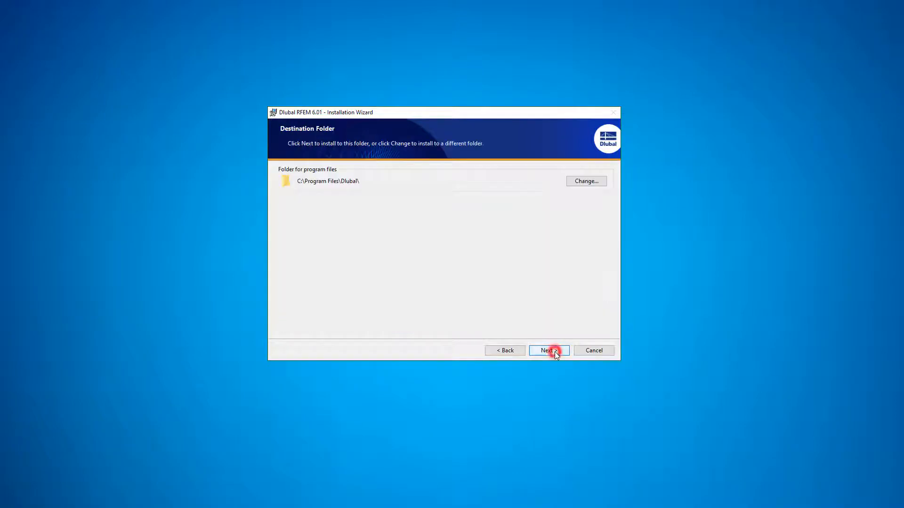
pyautogui.click(548, 350)
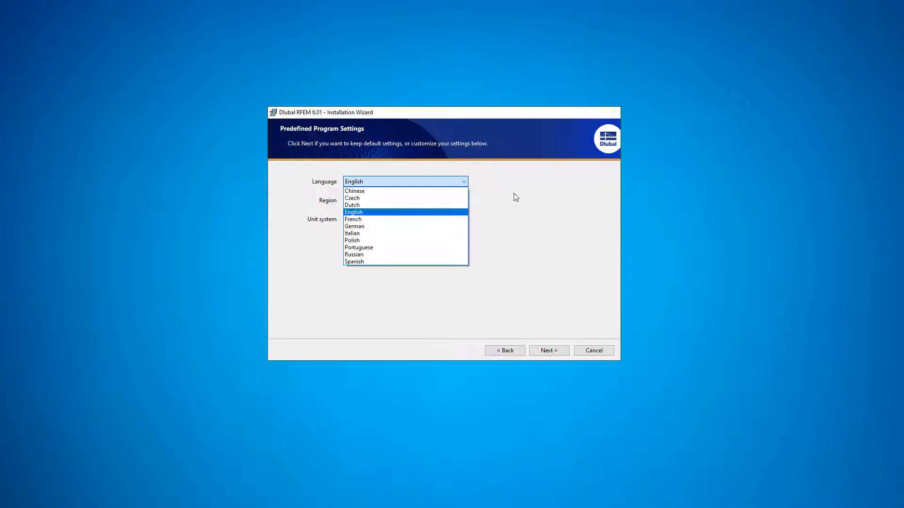
# - Keep English language, default region and metric units, install RFEM 6.01 and finish the wizard
pyautogui.click(464, 200)
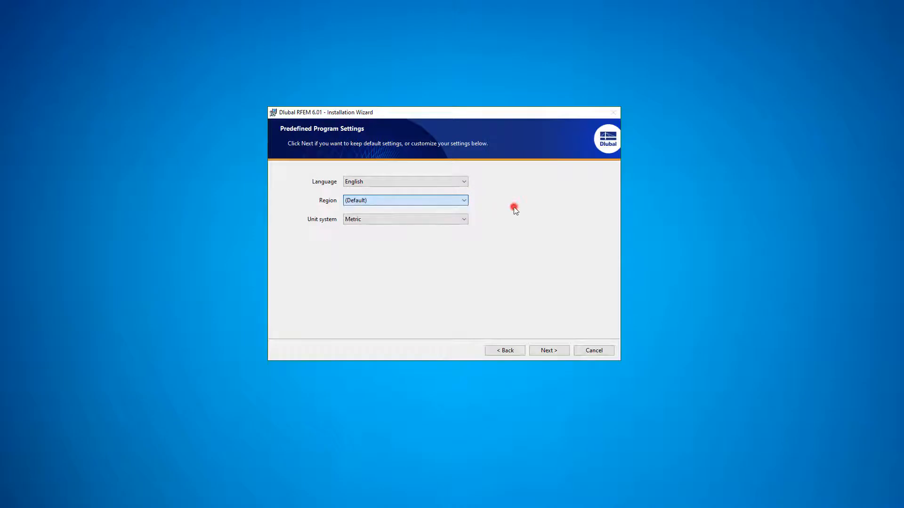
pyautogui.click(463, 220)
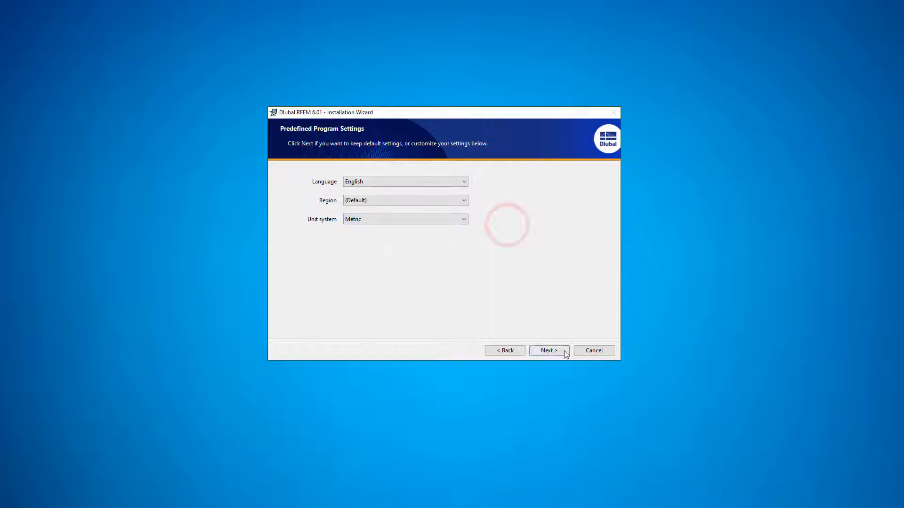
pyautogui.click(548, 351)
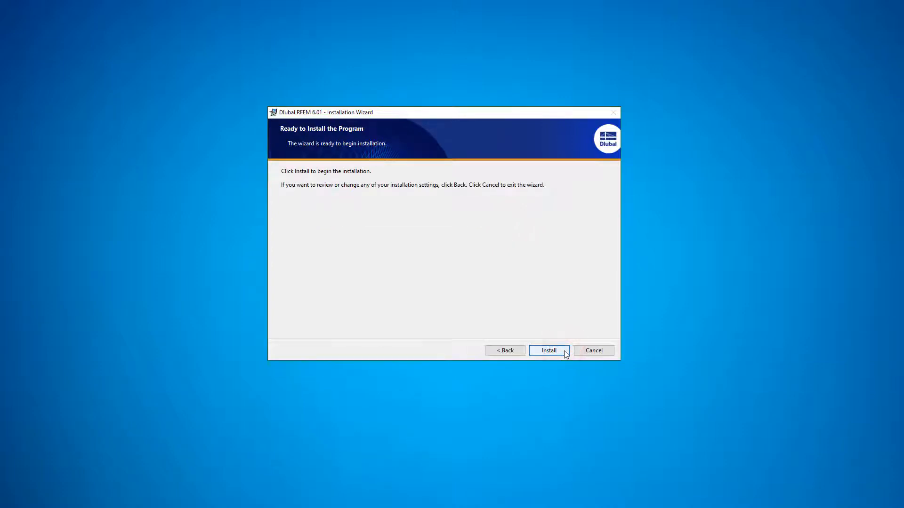
pyautogui.click(548, 351)
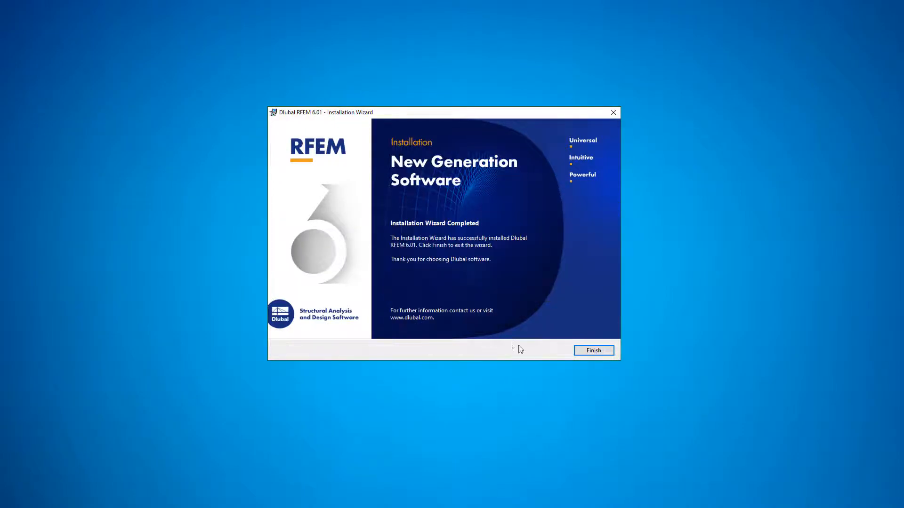
pyautogui.click(592, 350)
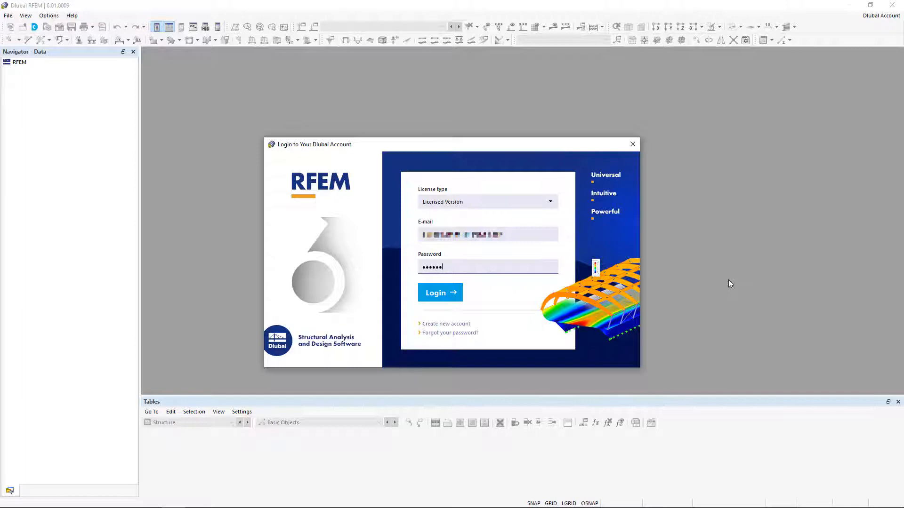
# - Log in with the Dlubal account and confirm Online License 1 in the License Manager
pyautogui.click(439, 292)
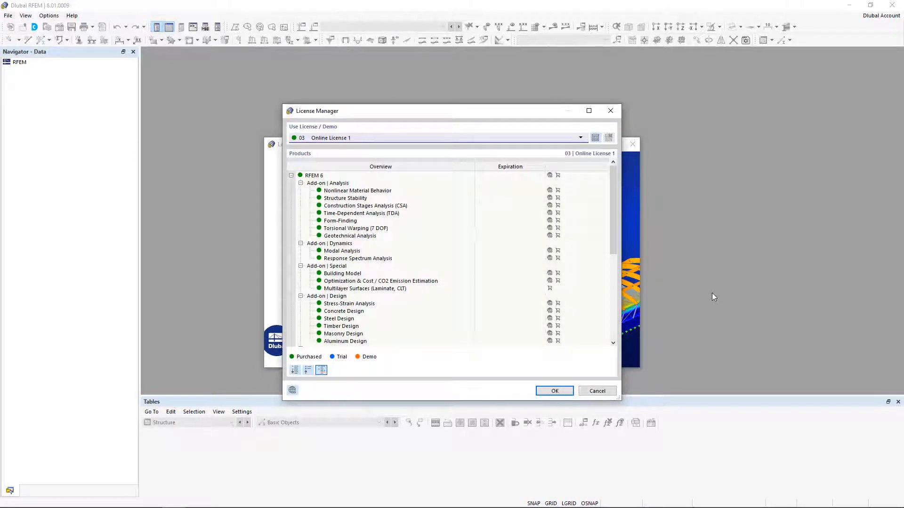
pyautogui.scroll(-3)
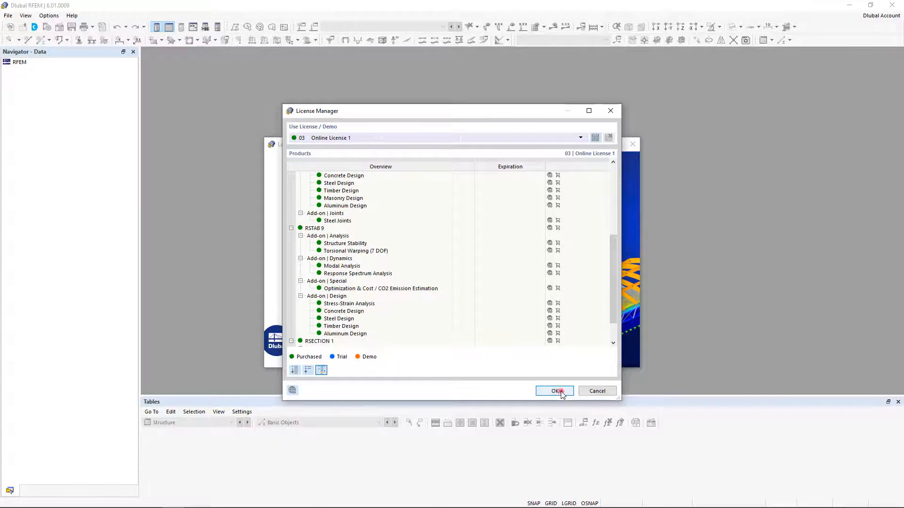
pyautogui.click(554, 391)
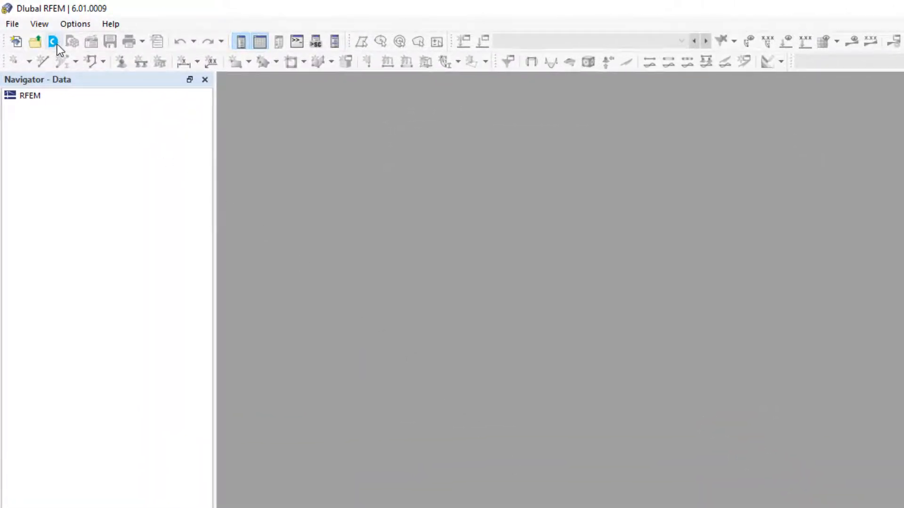
# - Browse the Construction Stages, Steel and Concrete Structures example folders, then show the My Account news list
pyautogui.click(52, 40)
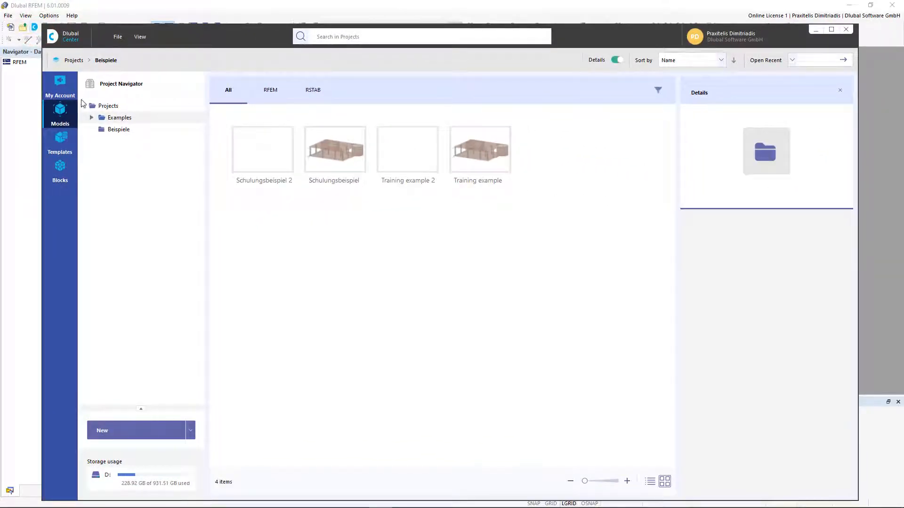
pyautogui.click(92, 118)
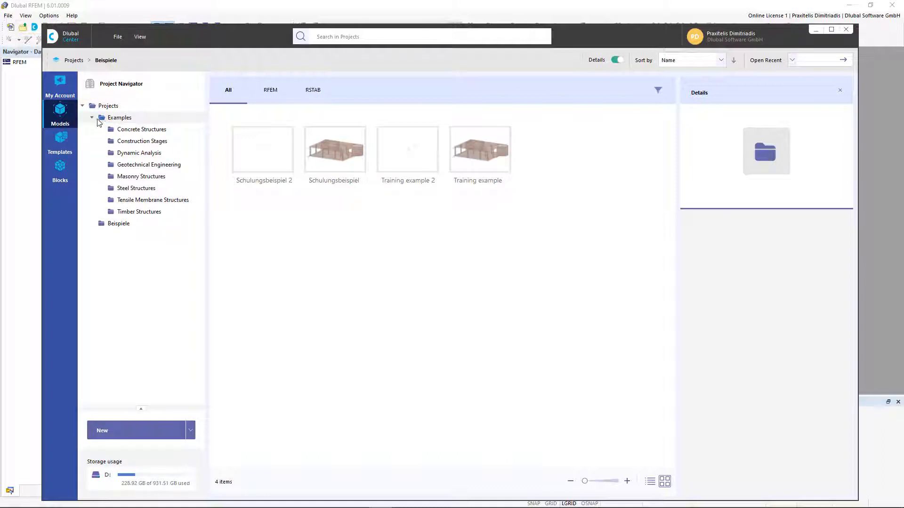
pyautogui.click(143, 140)
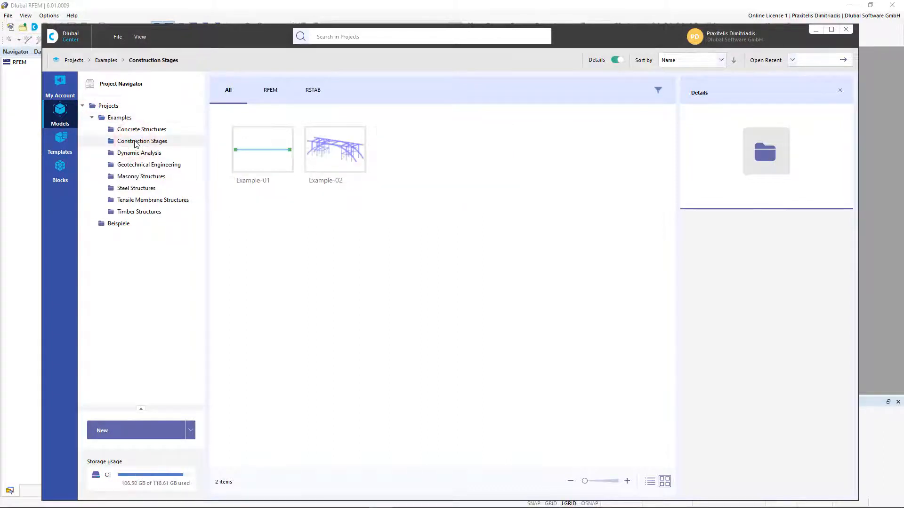
pyautogui.click(135, 188)
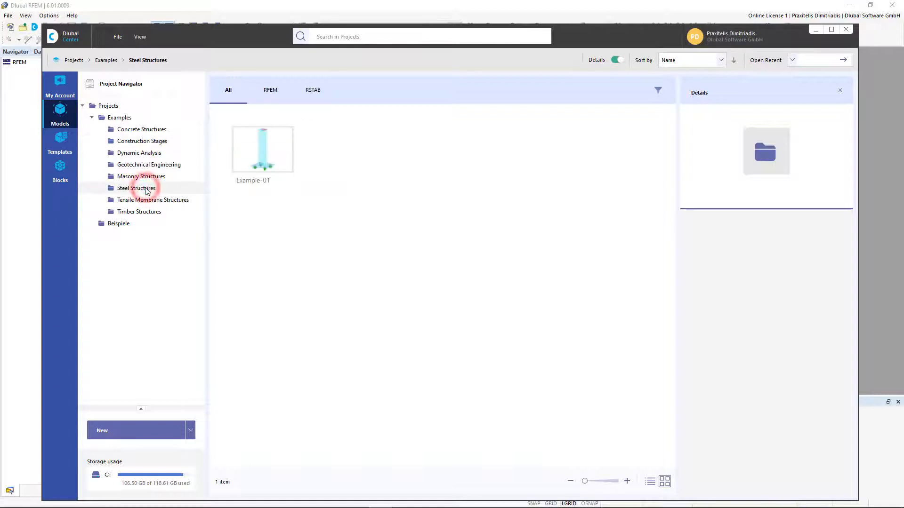
pyautogui.click(141, 129)
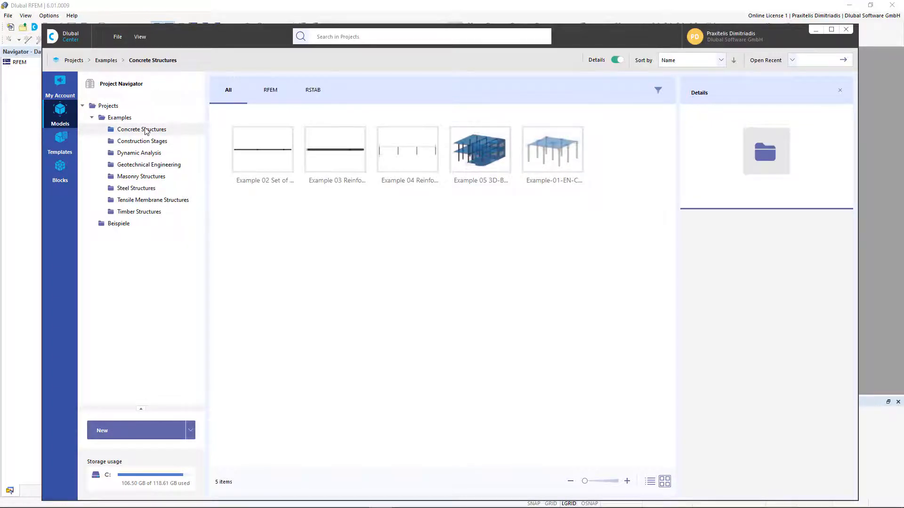
pyautogui.click(61, 84)
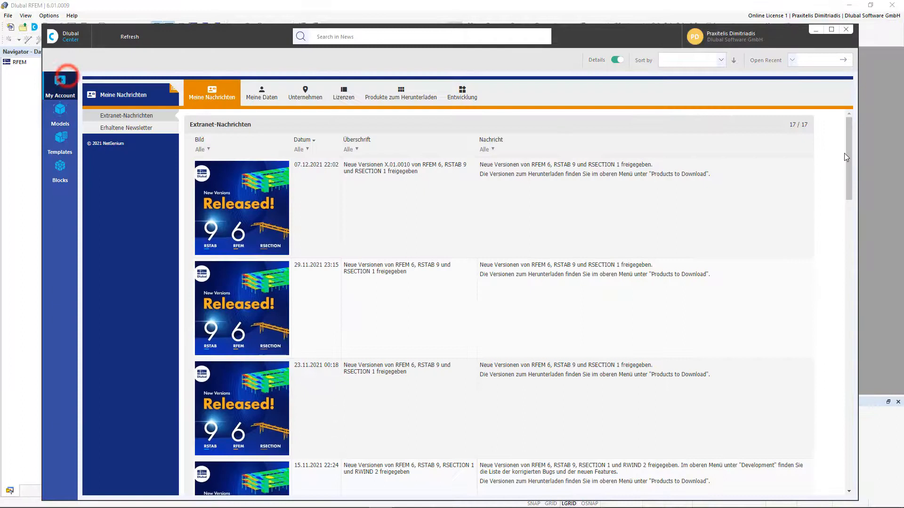
pyautogui.click(261, 92)
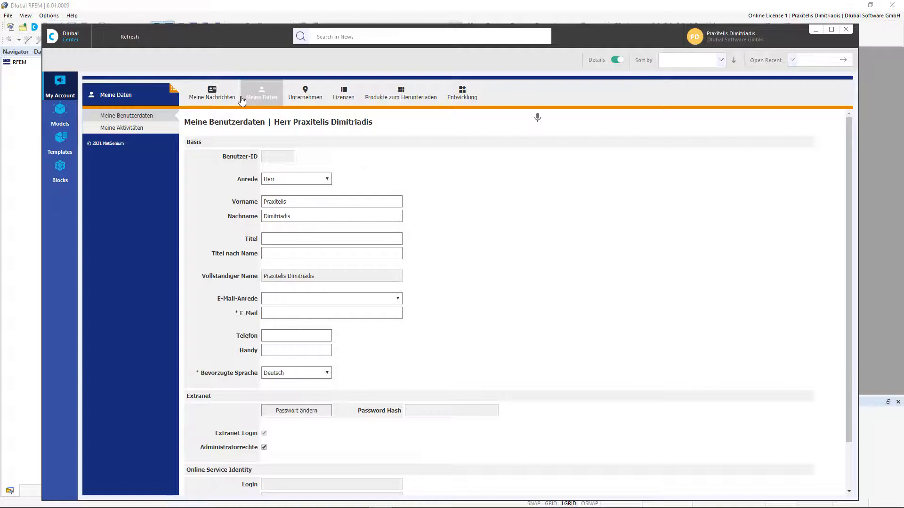
pyautogui.click(261, 93)
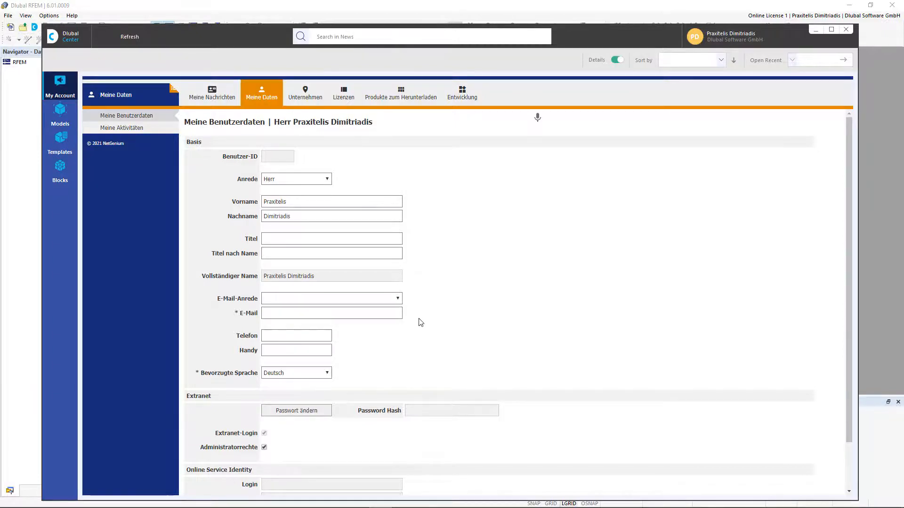
pyautogui.moveTo(241, 140)
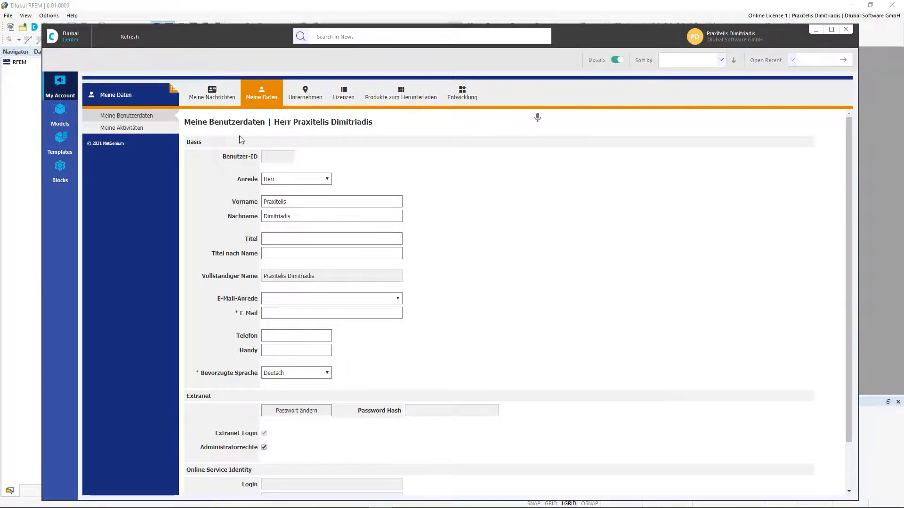
pyautogui.click(212, 92)
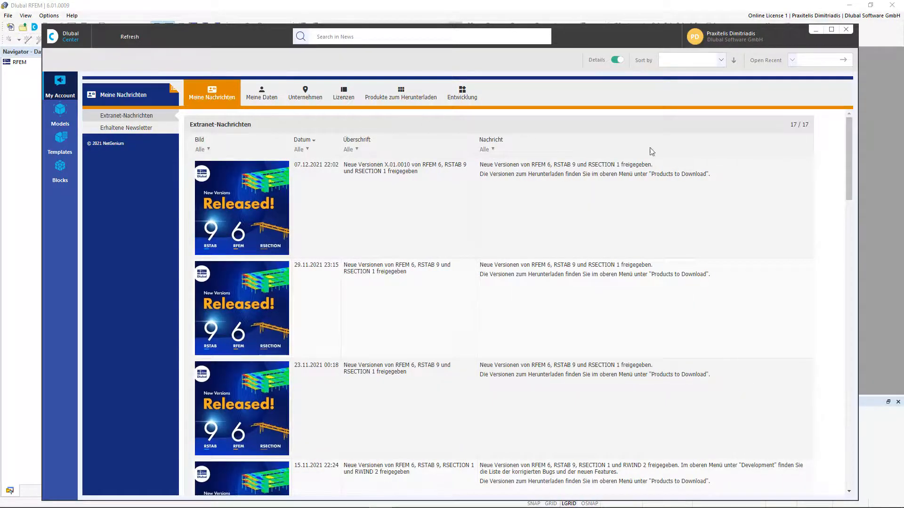
pyautogui.scroll(-3)
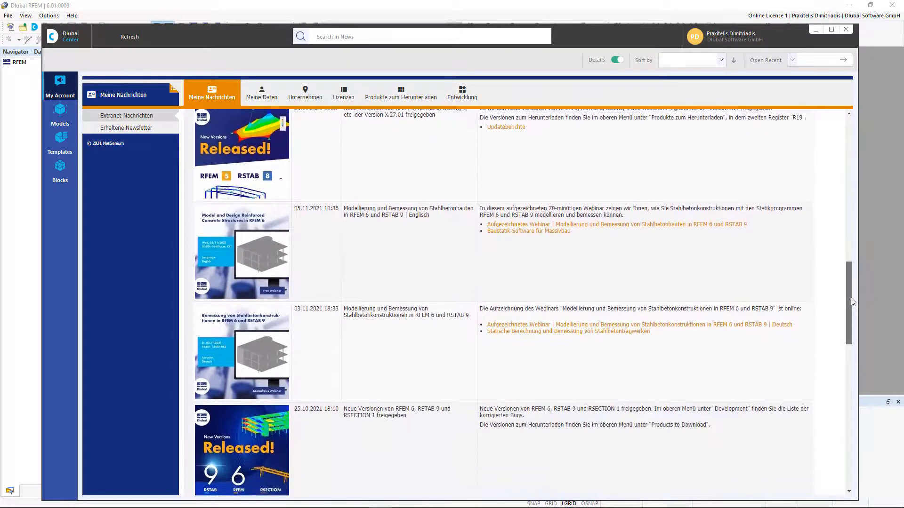
pyautogui.scroll(-3)
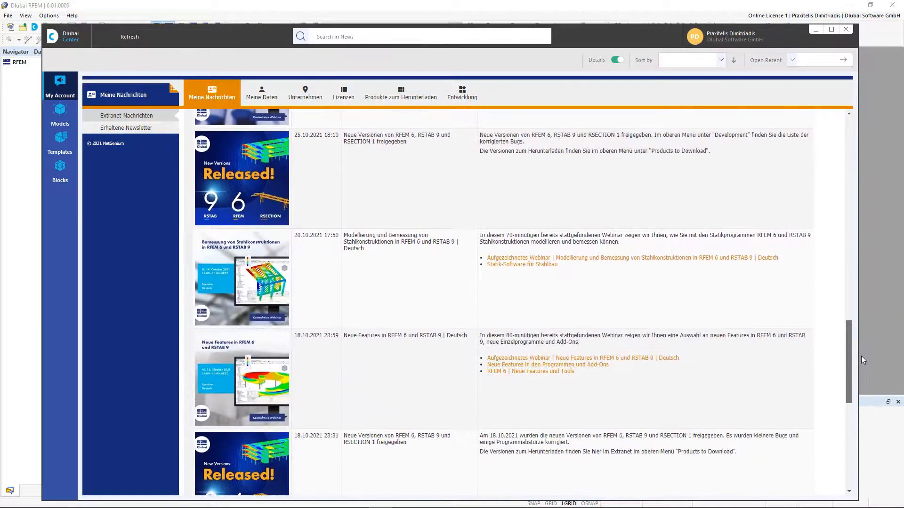
pyautogui.scroll(-3)
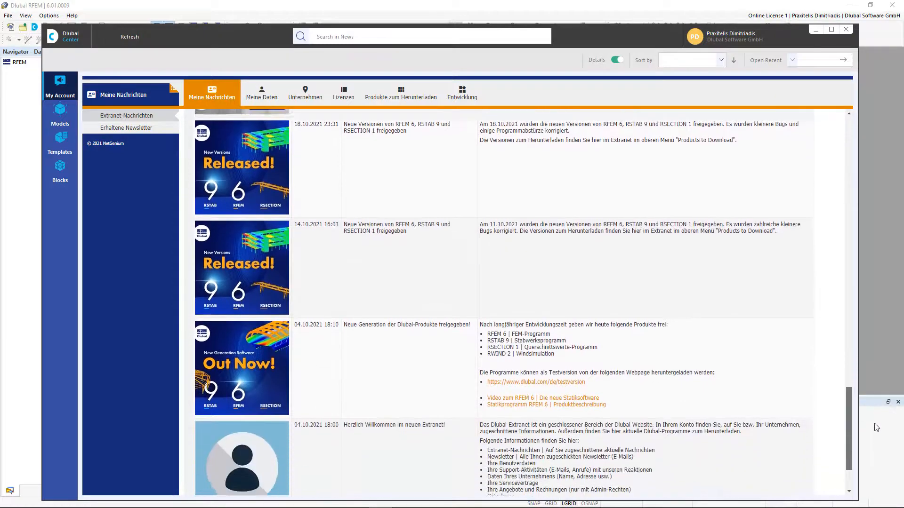
pyautogui.scroll(-3)
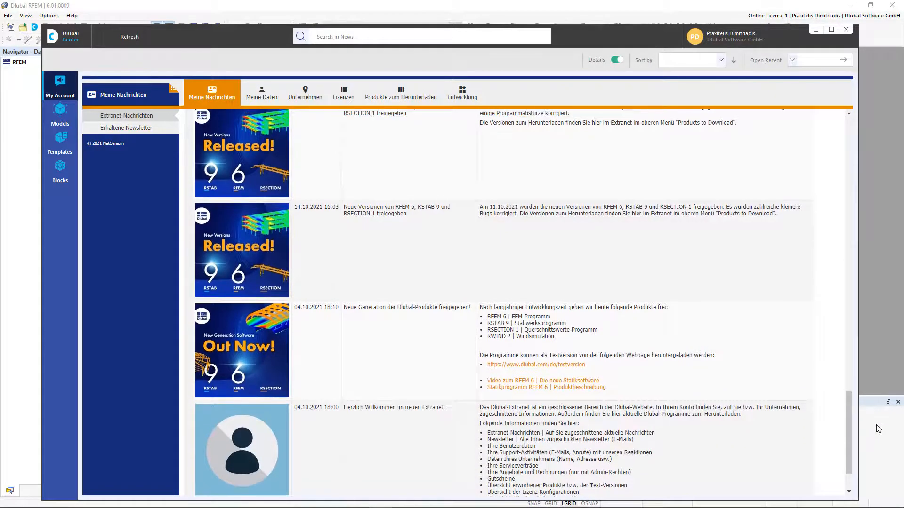